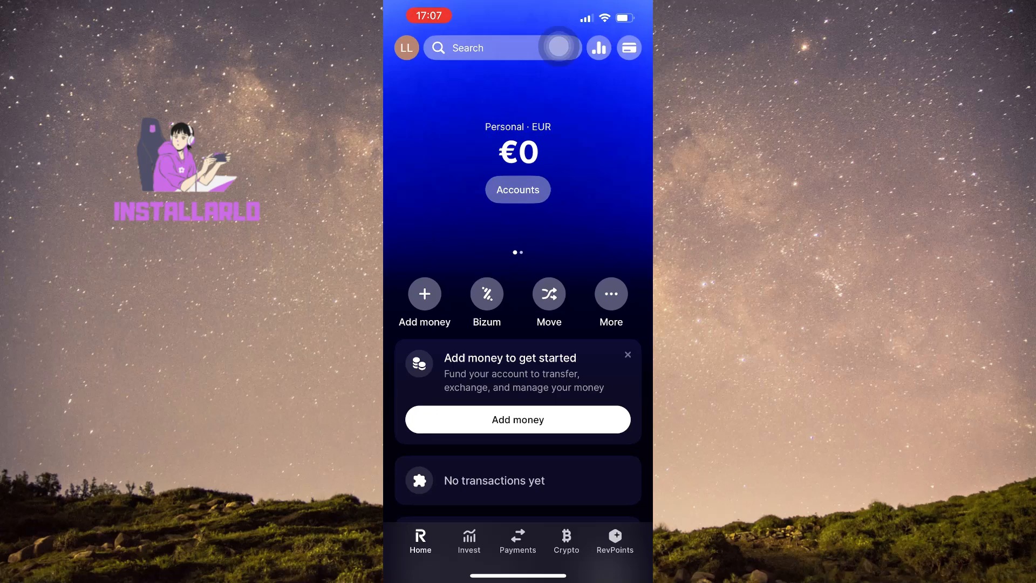
Switch to the Crypto section showing the €0 crypto balance.
left_click(566, 541)
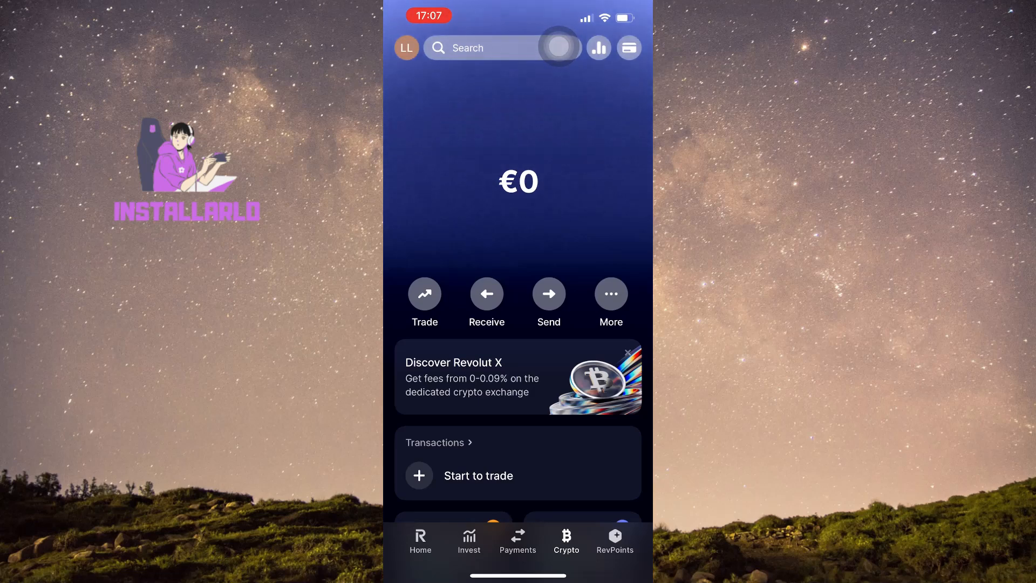
Send crypto, searching 'usd' to pick USDT.
left_click(547, 294)
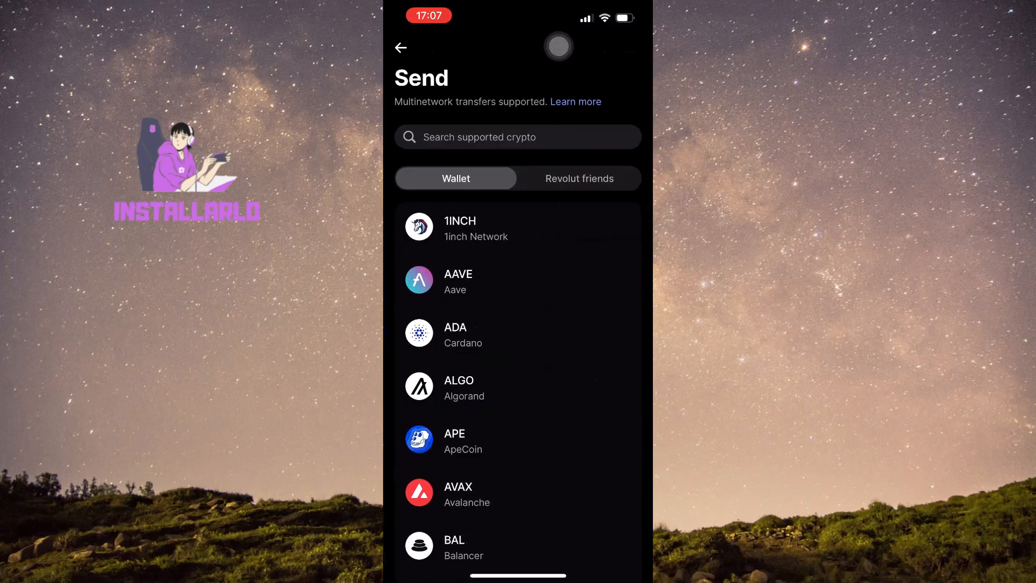
type("usd")
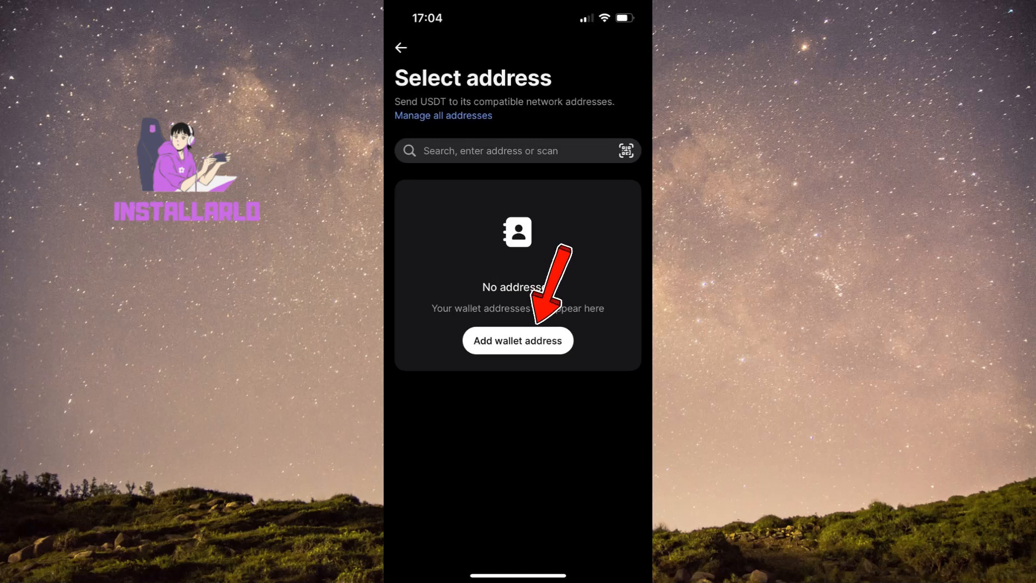
Add a USDT wallet address with Binance chosen under Exchange.
left_click(518, 341)
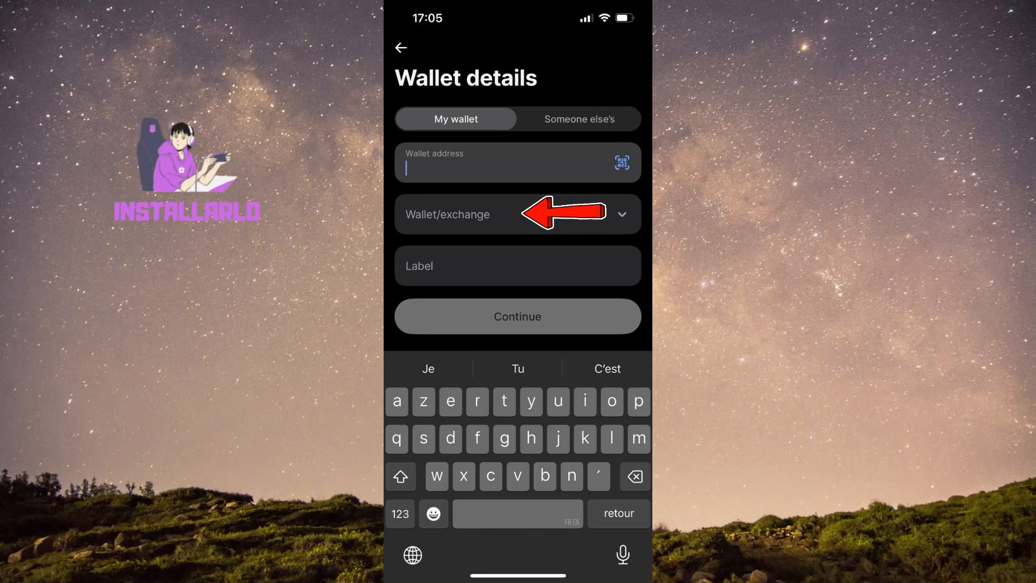
left_click(517, 214)
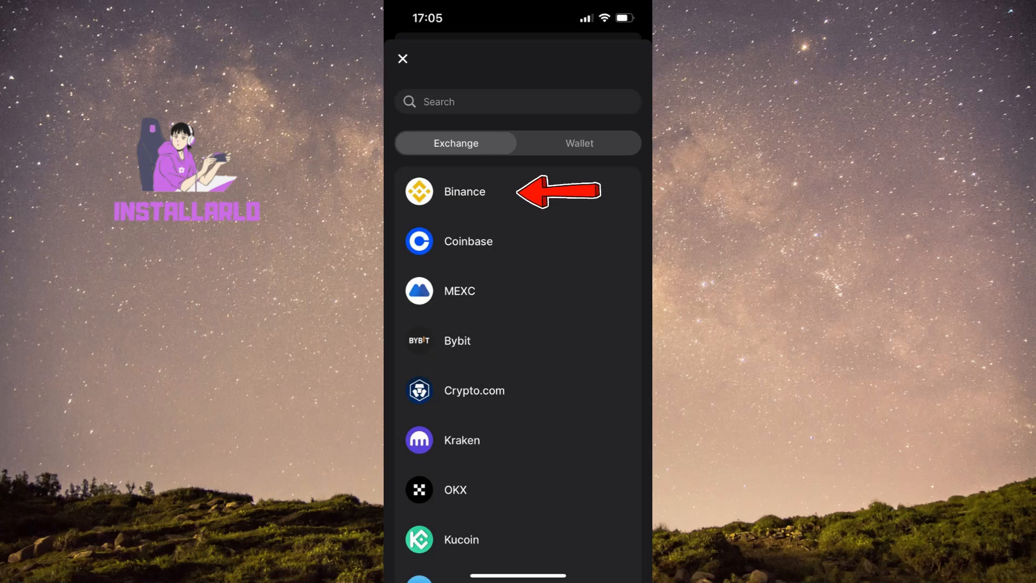
left_click(464, 190)
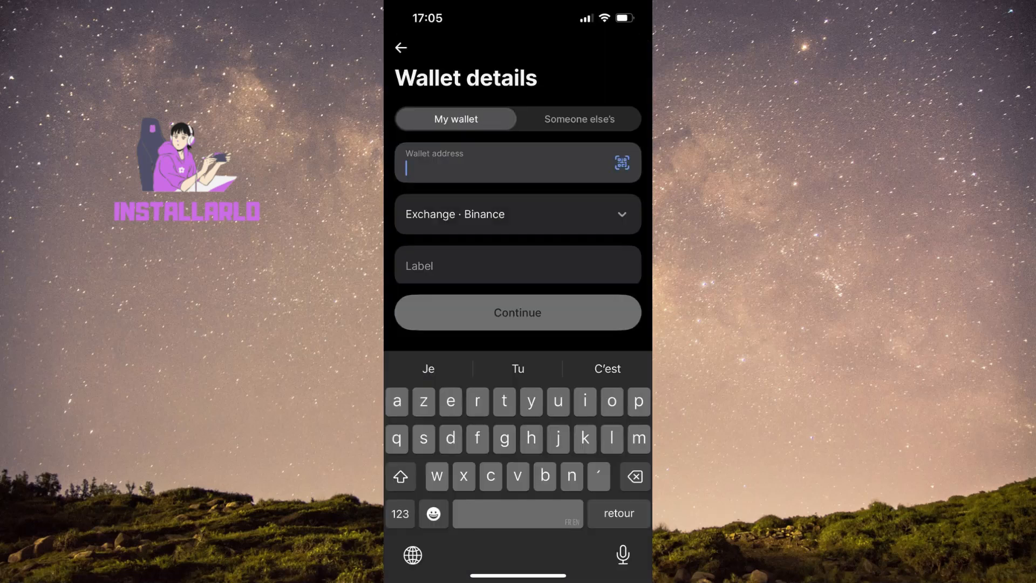